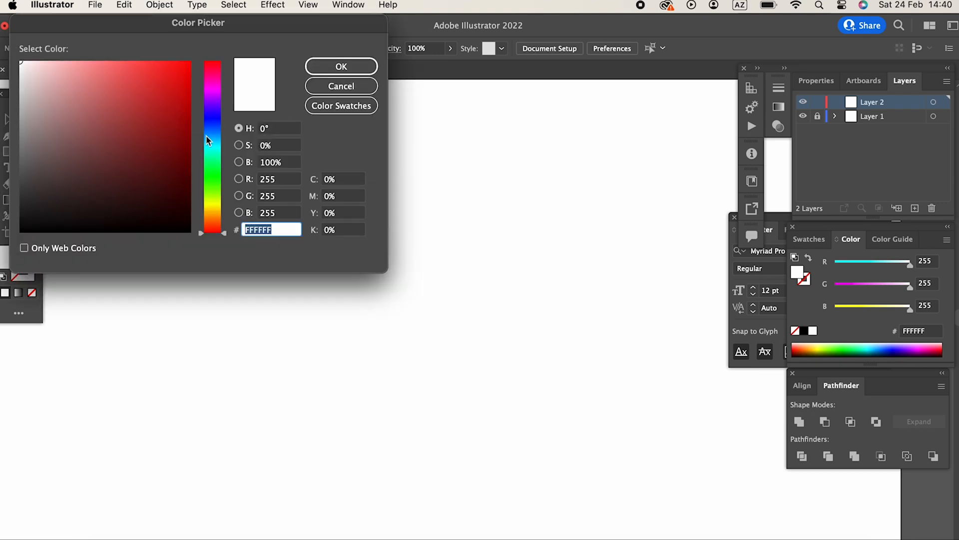
Step: Draw a tall ellipse near the canvas centre and fill it with purple #673EB7
{"action": "left_click", "coordinate": [137, 100]}
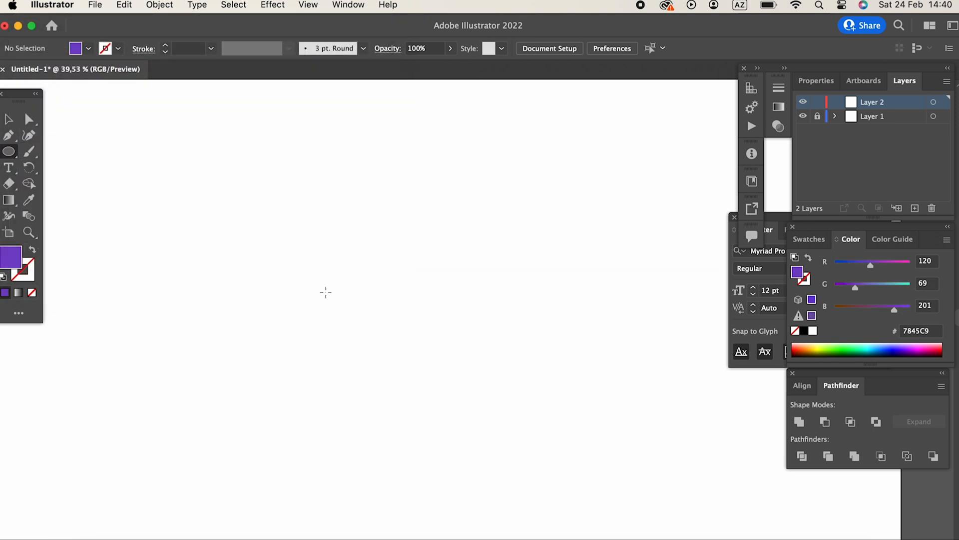
{"action": "left_click_drag", "start_coordinate": [325, 292], "coordinate": [508, 426]}
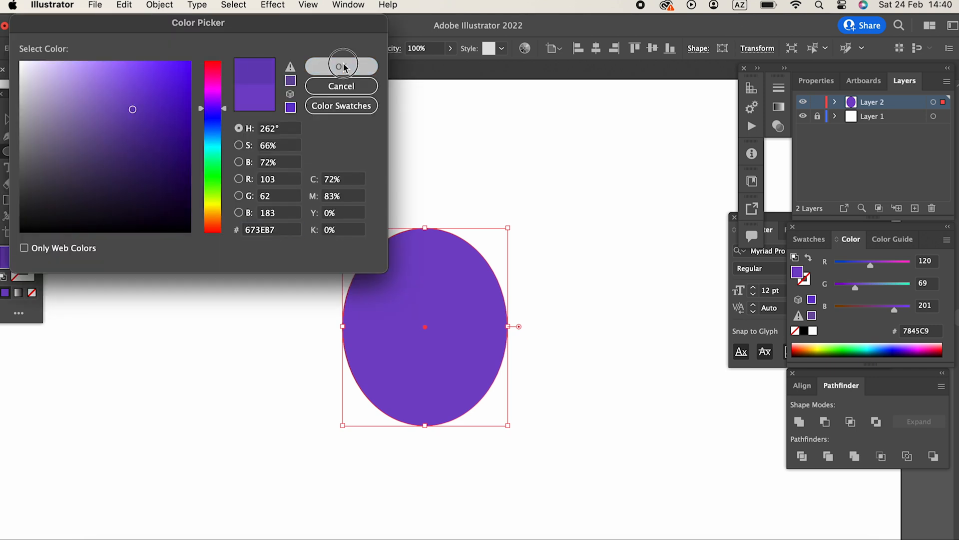
{"action": "left_click", "coordinate": [123, 5]}
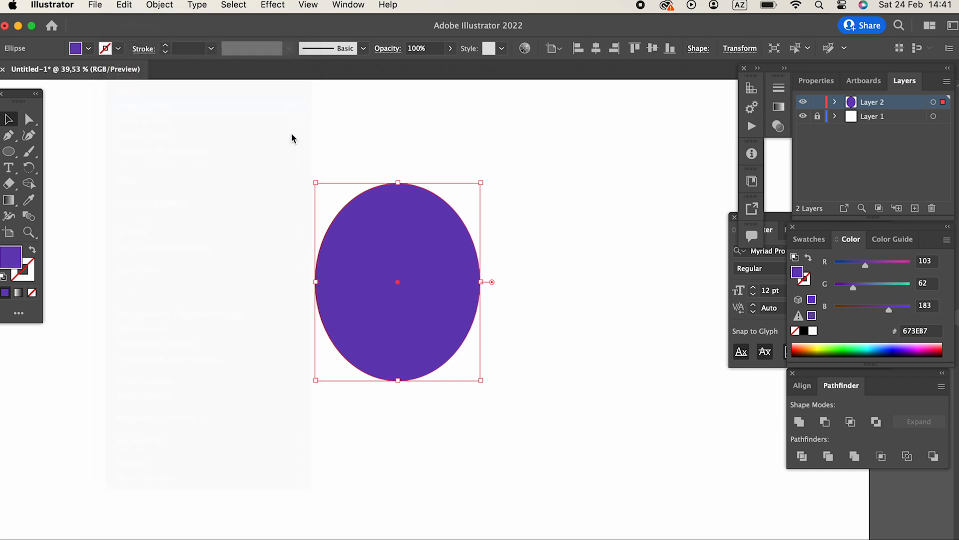
Step: Duplicate the ellipse offset right, fill the back copy #5534A5, and nudge the front copy into place
{"action": "left_click_drag", "start_coordinate": [397, 282], "coordinate": [453, 281]}
{"action": "type", "text": "5534A5"}
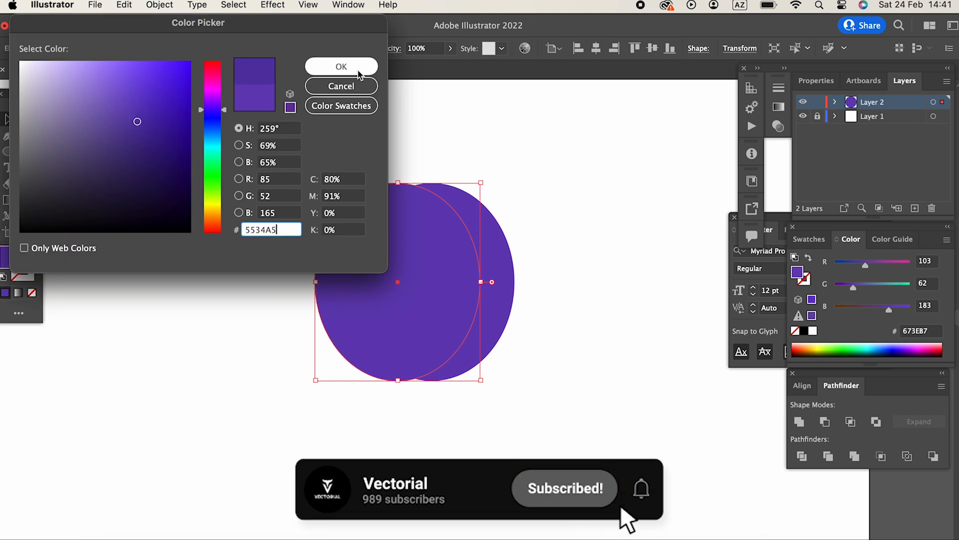
{"action": "left_click", "coordinate": [341, 66]}
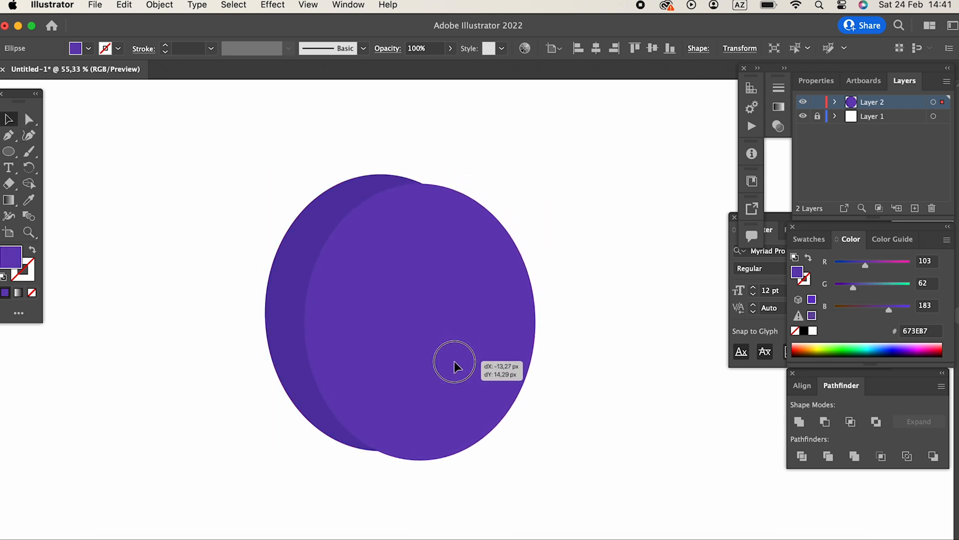
{"action": "left_click_drag", "start_coordinate": [455, 365], "coordinate": [419, 321]}
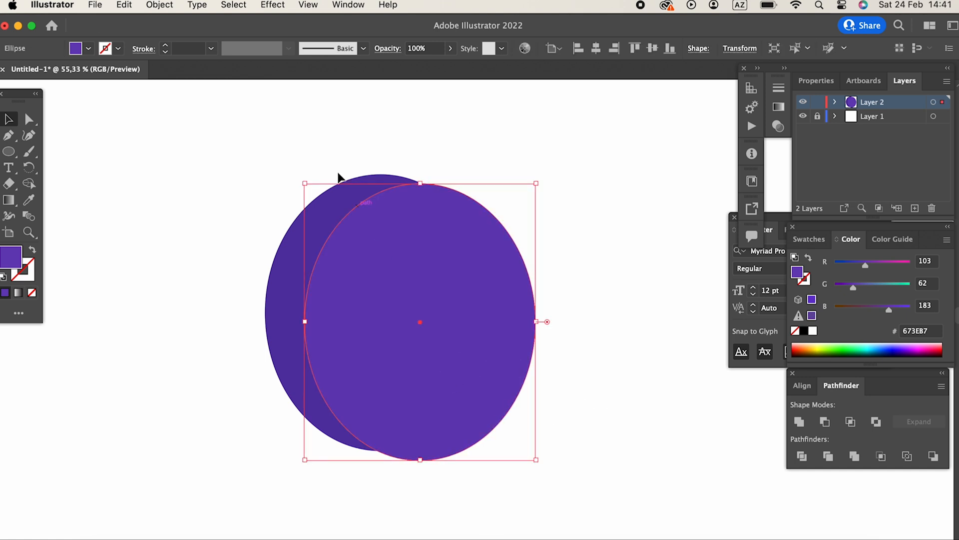
Step: Create an inset ellipse with Offset Path at -20 px inside the front ellipse
{"action": "left_click", "coordinate": [159, 5]}
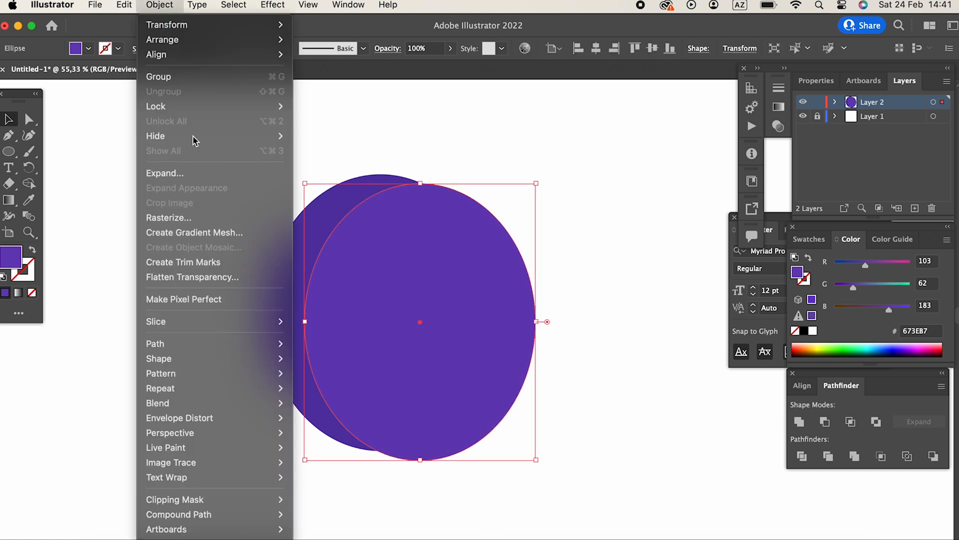
{"action": "left_click", "coordinate": [155, 344]}
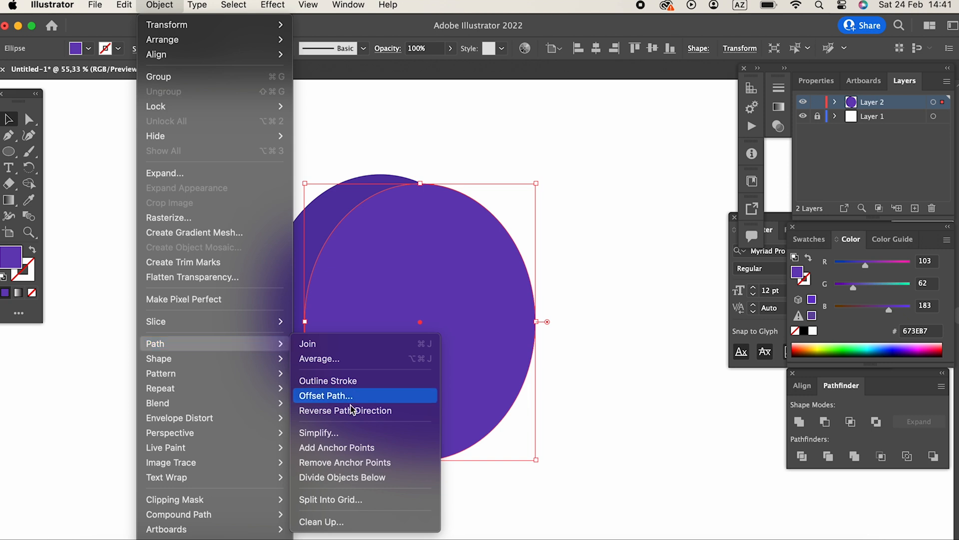
{"action": "left_click", "coordinate": [325, 395]}
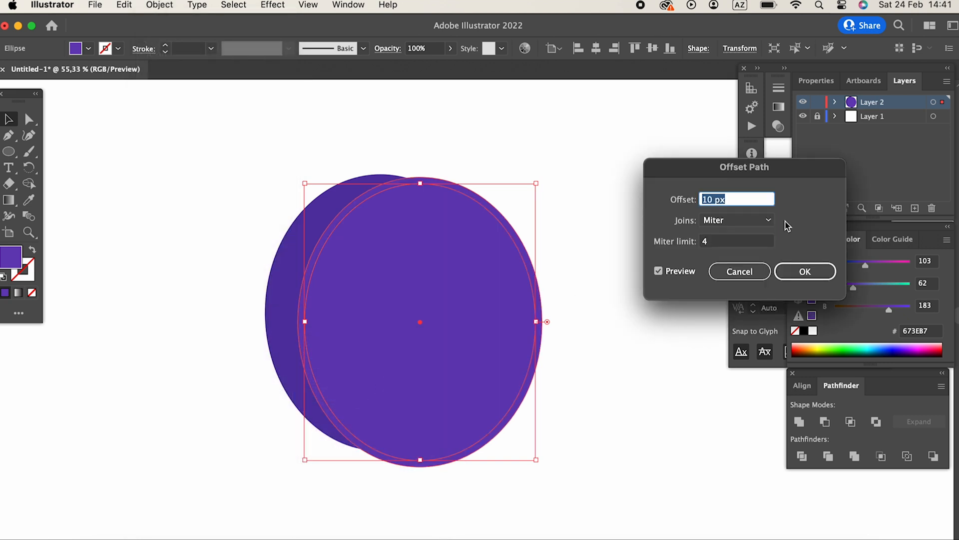
{"action": "type", "text": "-20"}
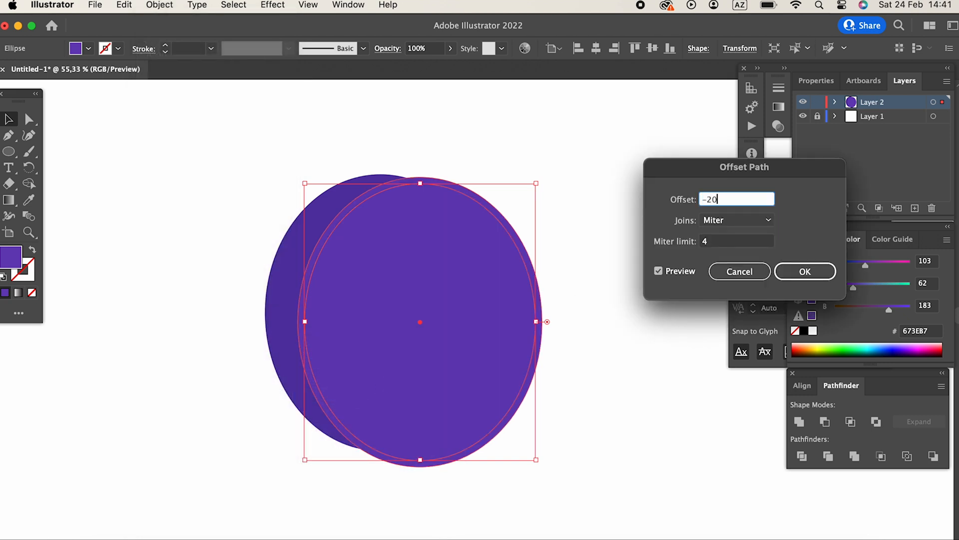
{"action": "left_click", "coordinate": [734, 240]}
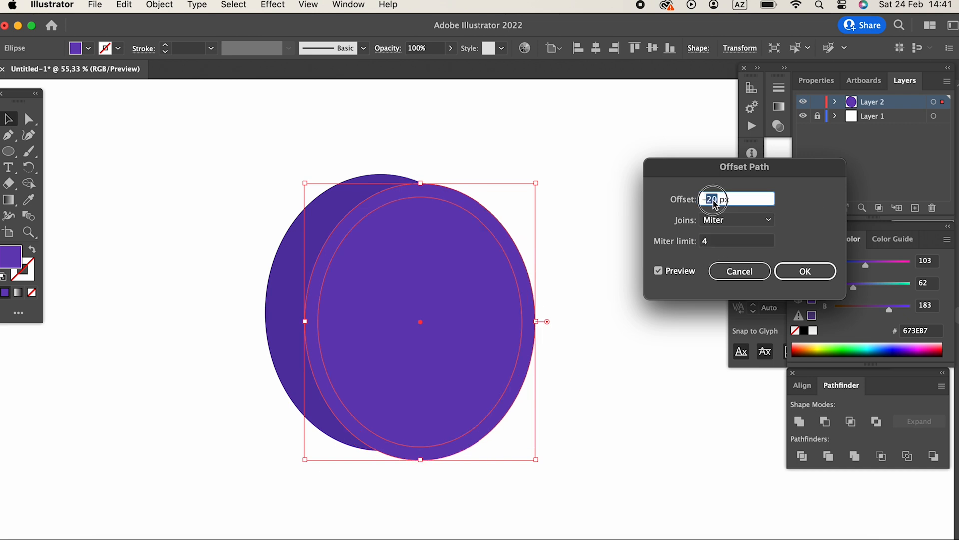
{"action": "left_click", "coordinate": [804, 270]}
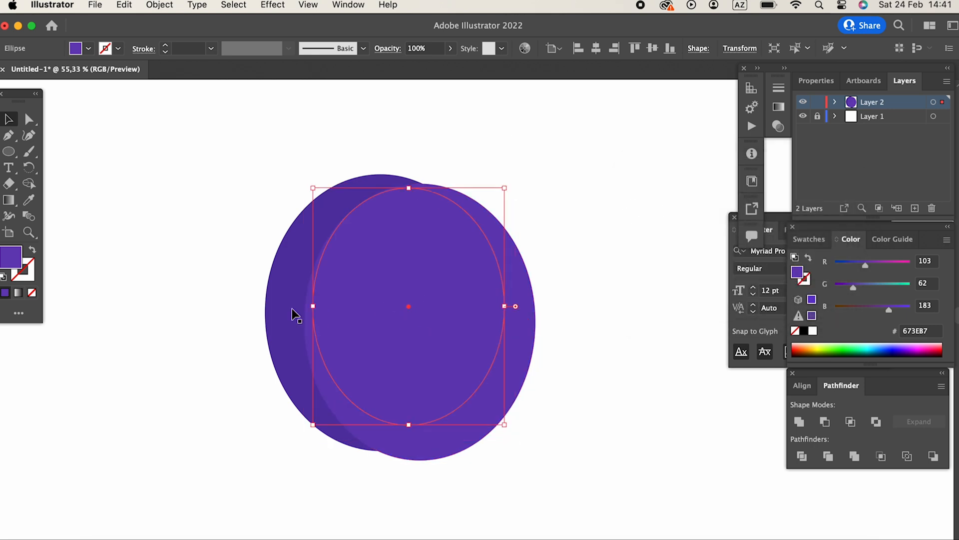
Step: Fill the new inset ellipse with a lighter purple
{"action": "double_click", "coordinate": [11, 255]}
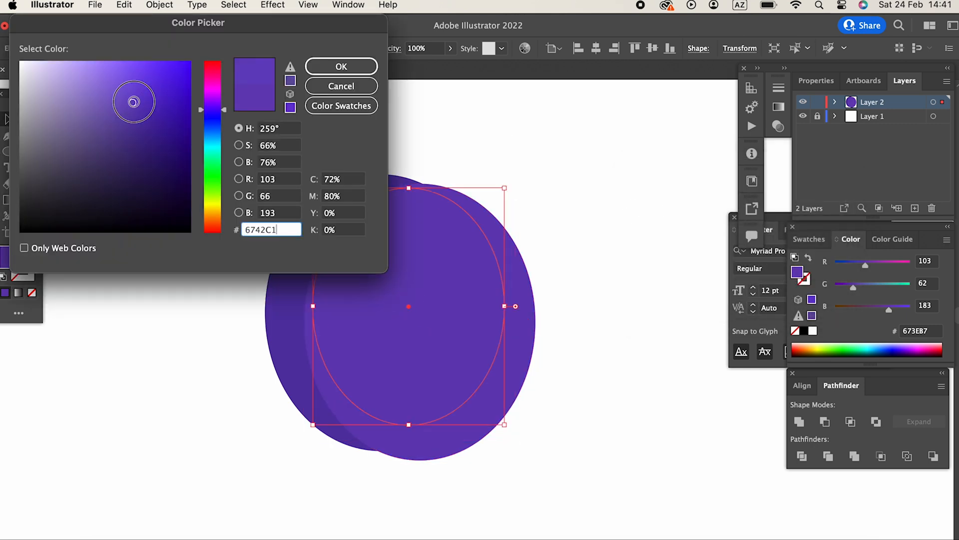
{"action": "left_click", "coordinate": [341, 66]}
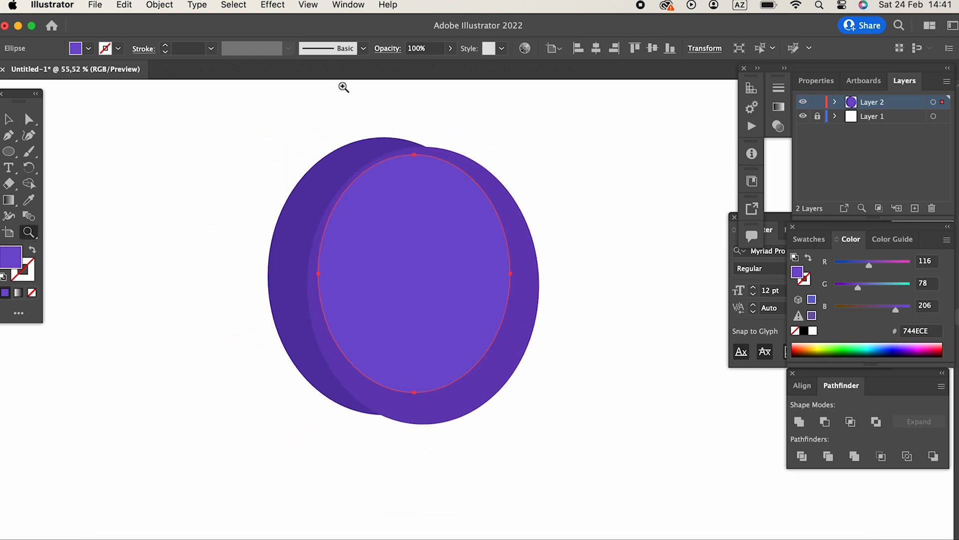
Step: Offset Path by -45 to add a smaller inset ellipse and fill it an even lighter purple
{"action": "left_click", "coordinate": [159, 5]}
{"action": "type", "text": "-"}
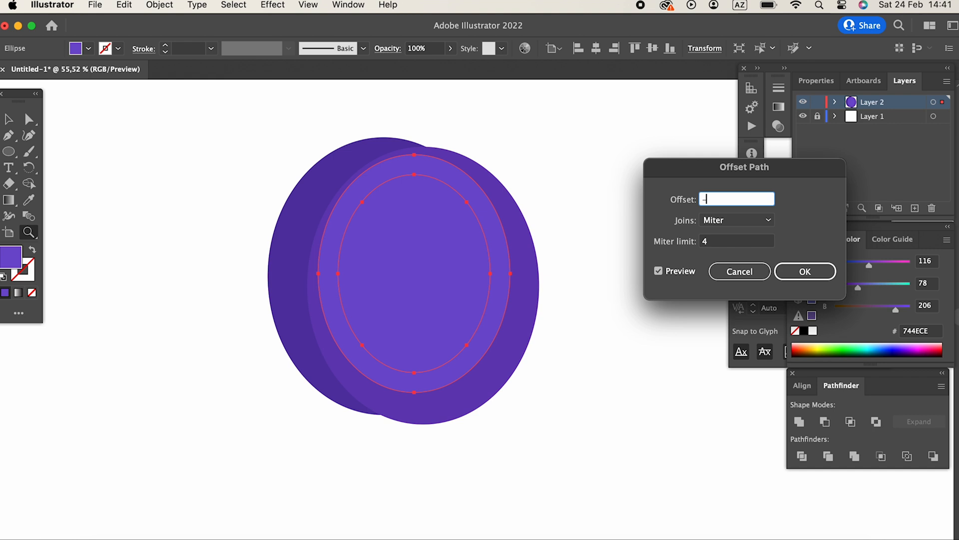
{"action": "type", "text": "45"}
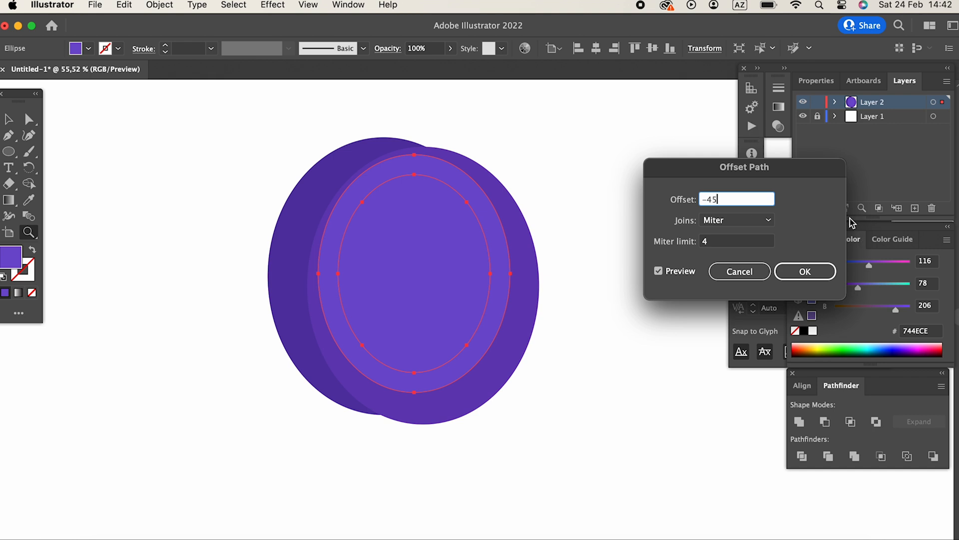
{"action": "left_click", "coordinate": [804, 271]}
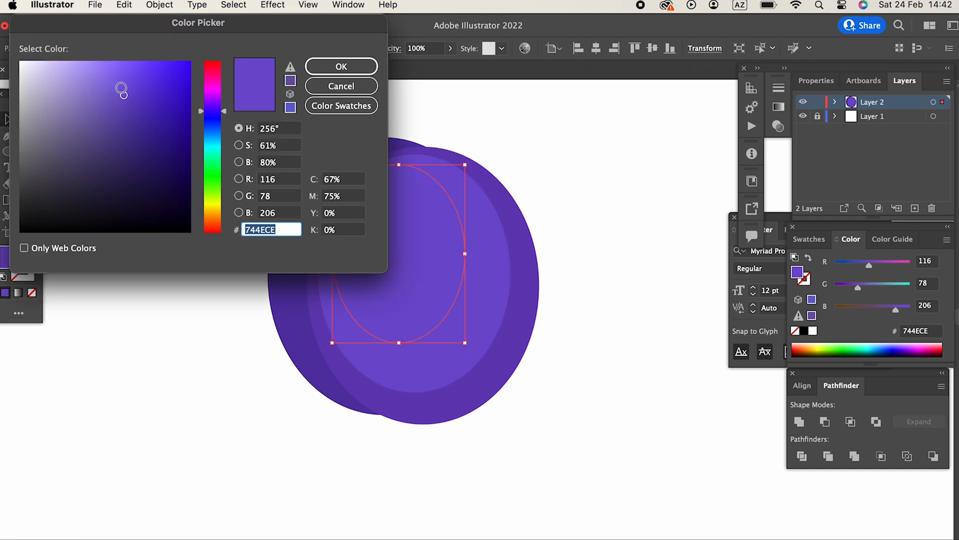
{"action": "left_click", "coordinate": [341, 66]}
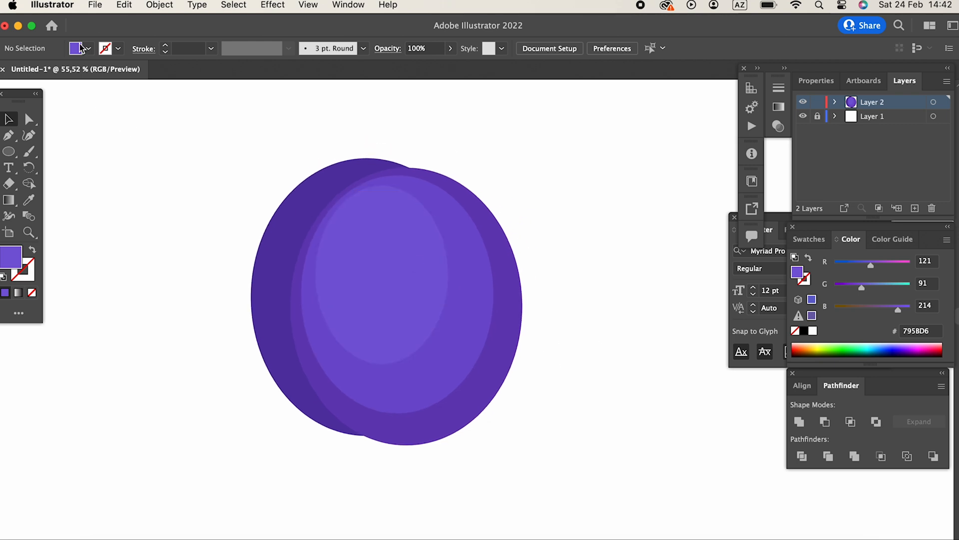
Step: Offset the lightest ellipse by 50 to create a small highlight oval
{"action": "left_click", "coordinate": [159, 5]}
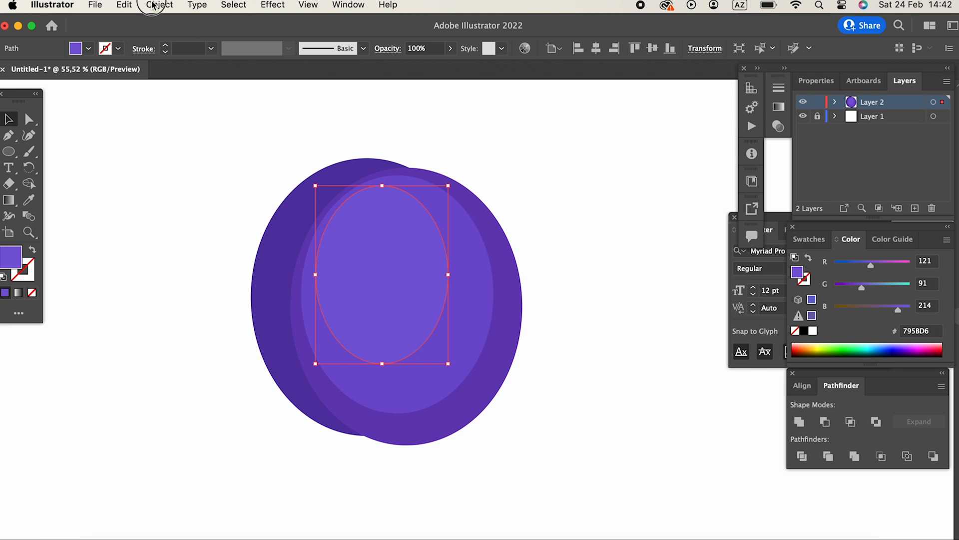
{"action": "left_click", "coordinate": [159, 5]}
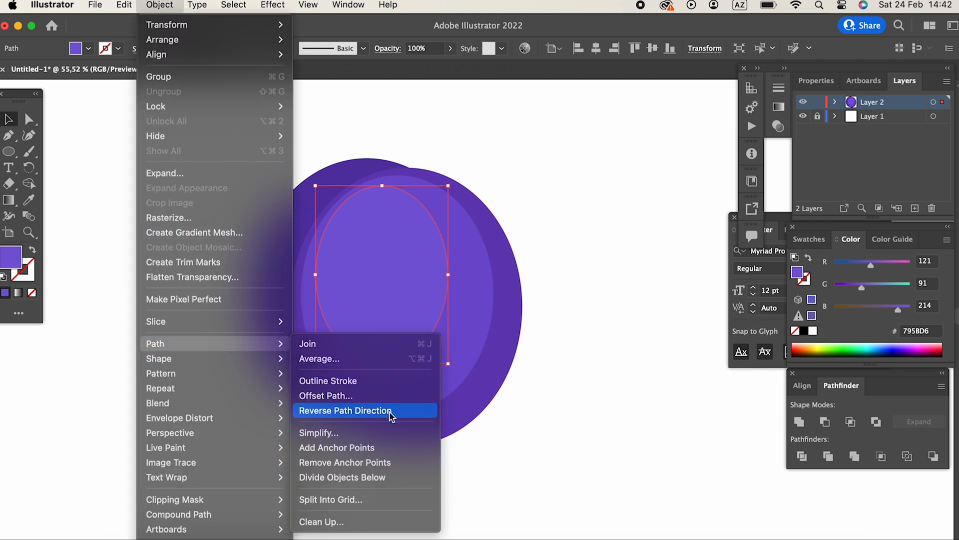
{"action": "left_click", "coordinate": [325, 395]}
{"action": "type", "text": "-"}
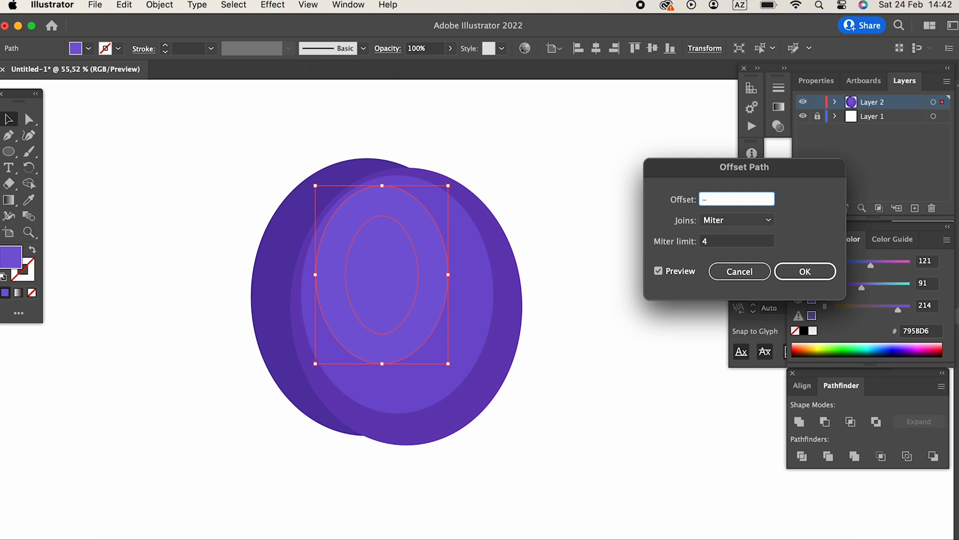
{"action": "type", "text": "50"}
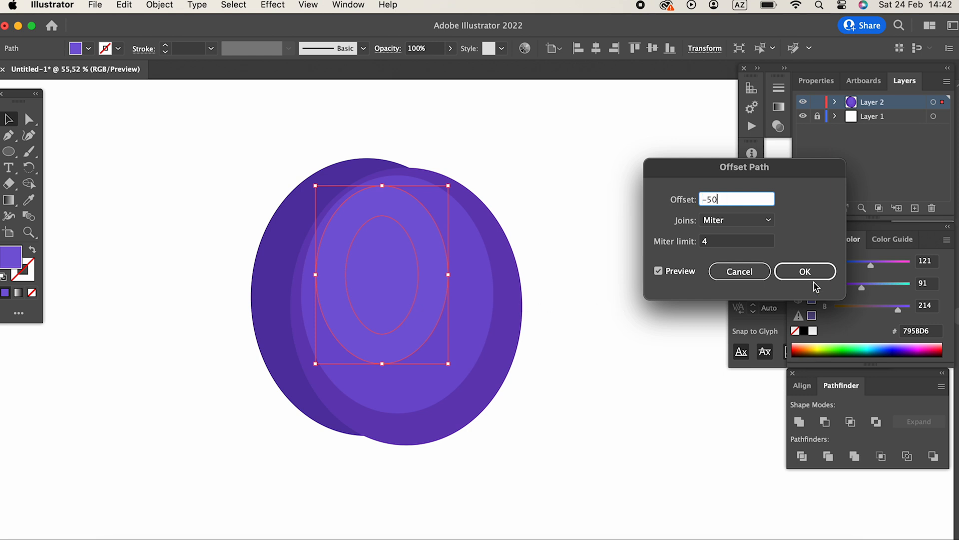
{"action": "left_click", "coordinate": [804, 271]}
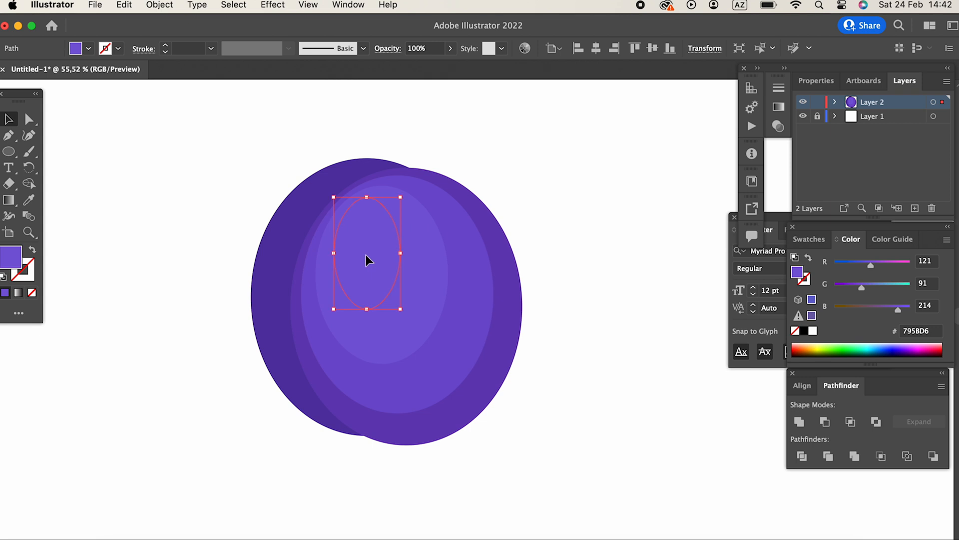
Step: Fill the highlight oval white and lower its opacity to a soft translucent highlight
{"action": "double_click", "coordinate": [11, 256]}
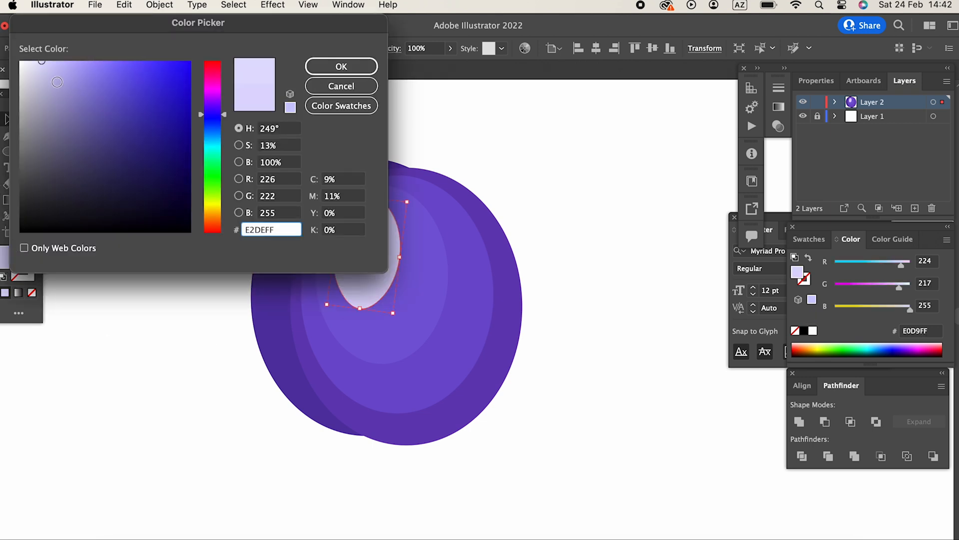
{"action": "left_click", "coordinate": [341, 66]}
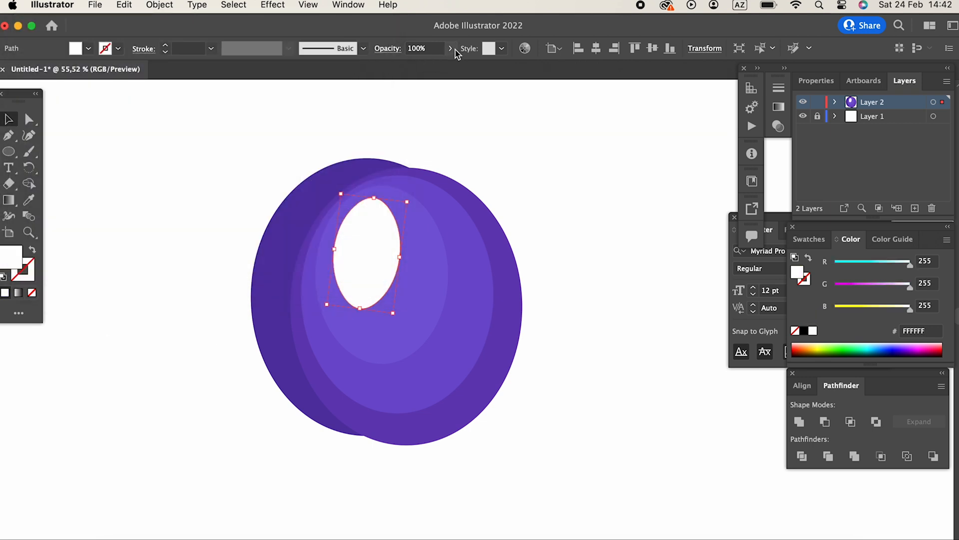
{"action": "left_click_drag", "start_coordinate": [445, 64], "coordinate": [409, 64]}
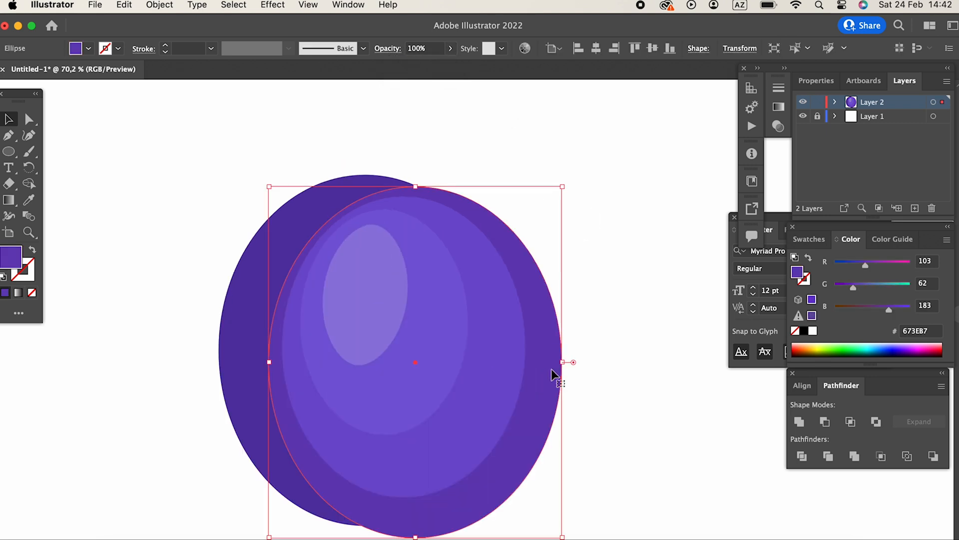
{"action": "mouse_move", "coordinate": [269, 114]}
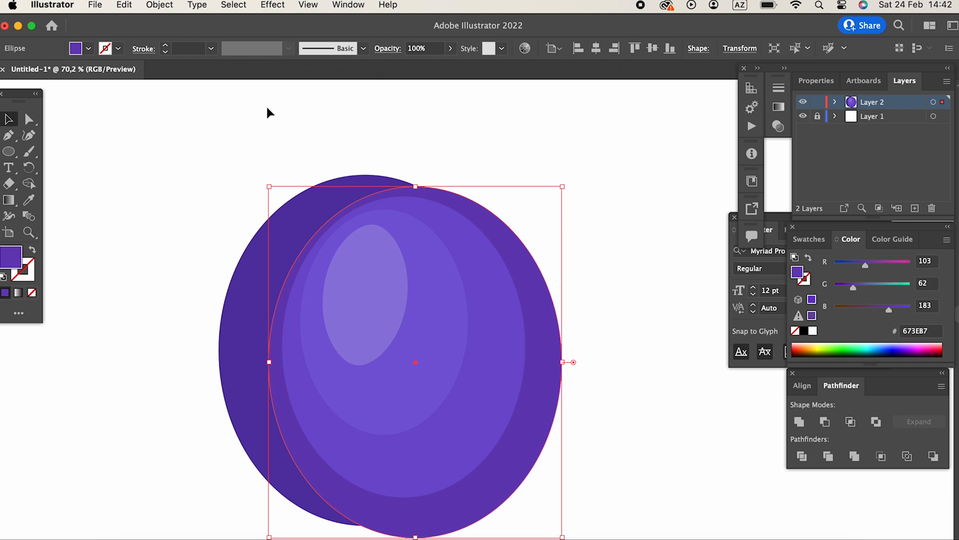
{"action": "left_click", "coordinate": [124, 5]}
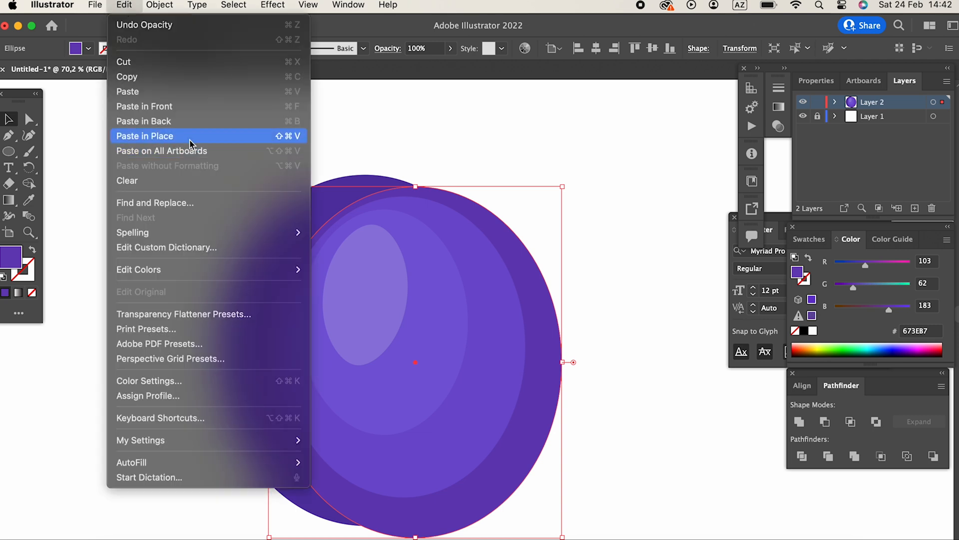
Step: Paste the ellipse in place, darken it, cut it to an arc and give it a tapered 18 pt stroke crease
{"action": "left_click", "coordinate": [144, 136]}
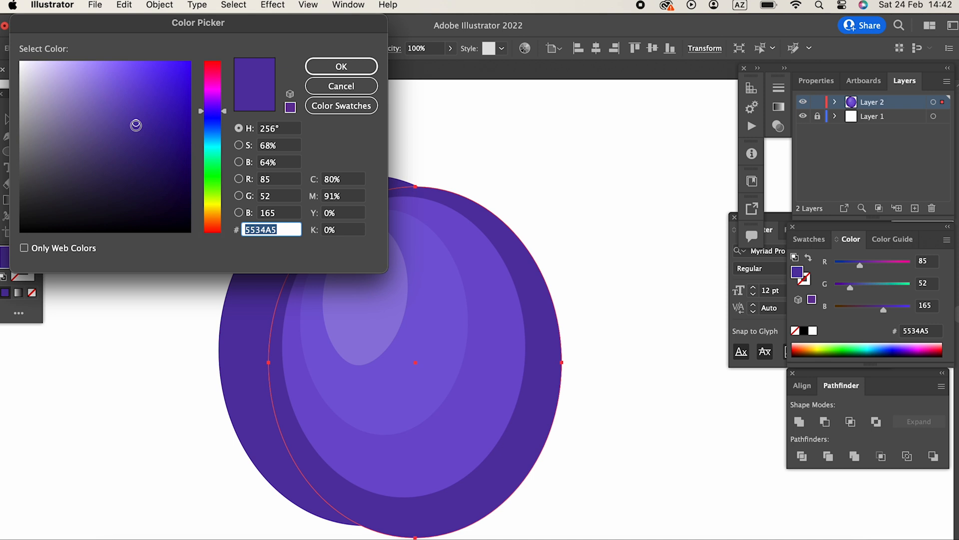
{"action": "left_click", "coordinate": [341, 66]}
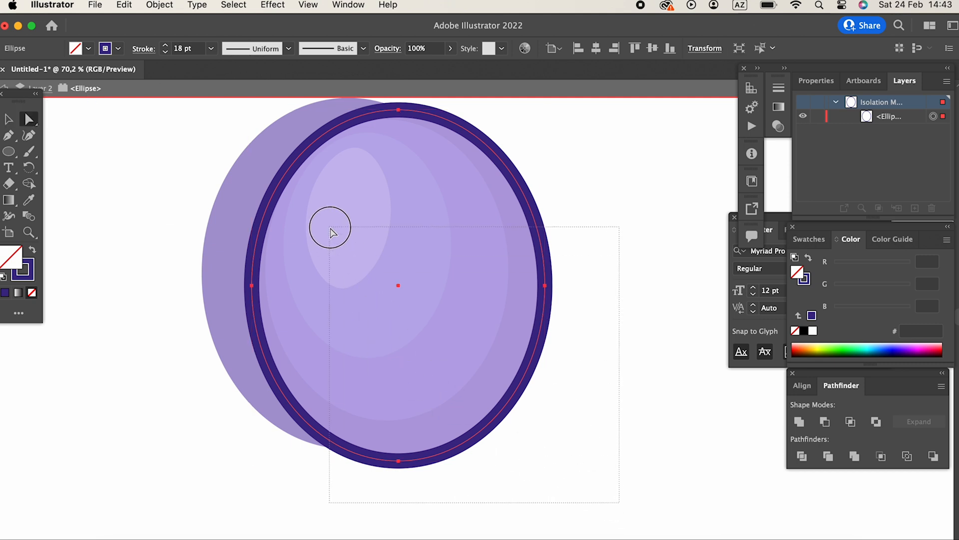
{"action": "left_click", "coordinate": [918, 420]}
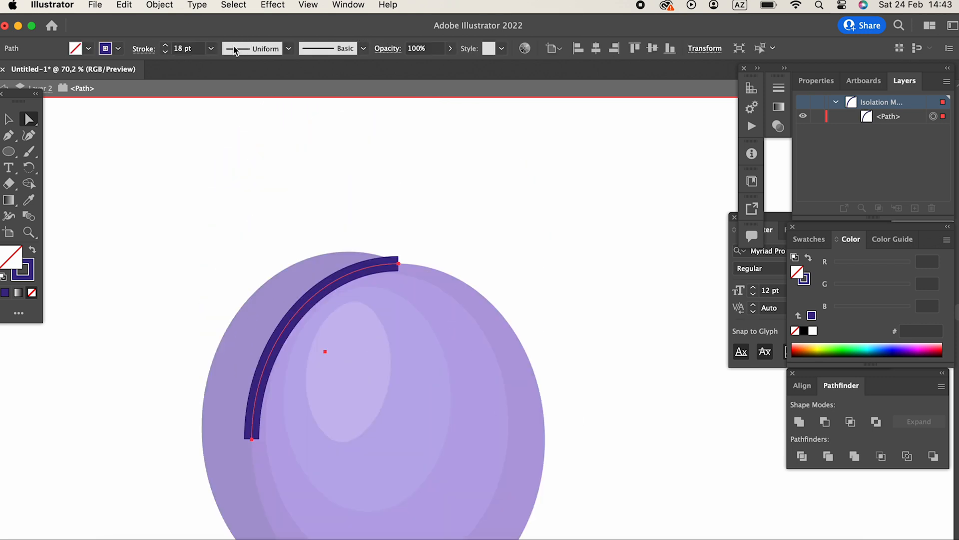
{"action": "left_click", "coordinate": [253, 48]}
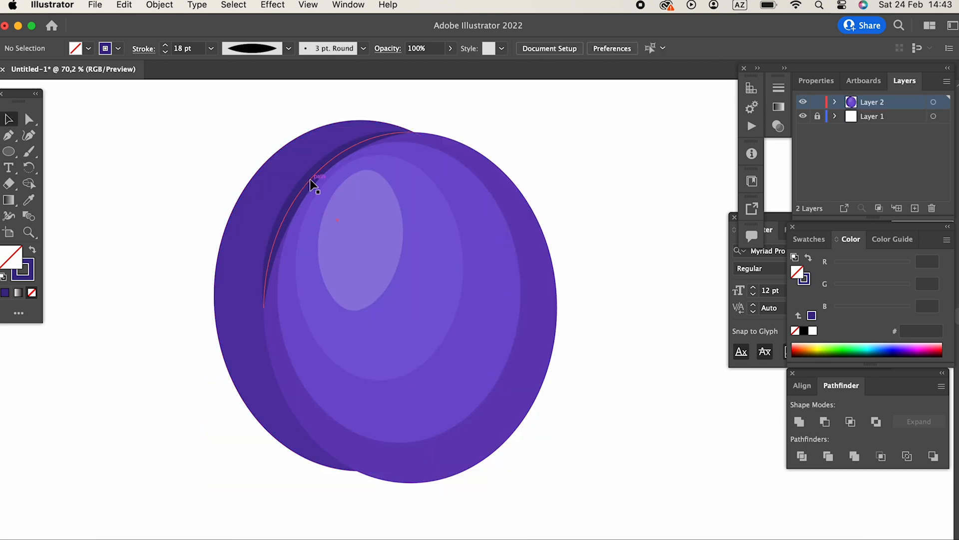
Step: Recolour the crease arc's stroke to deep navy-purple #342477 at 19 pt
{"action": "left_click", "coordinate": [312, 183]}
{"action": "type", "text": "342477"}
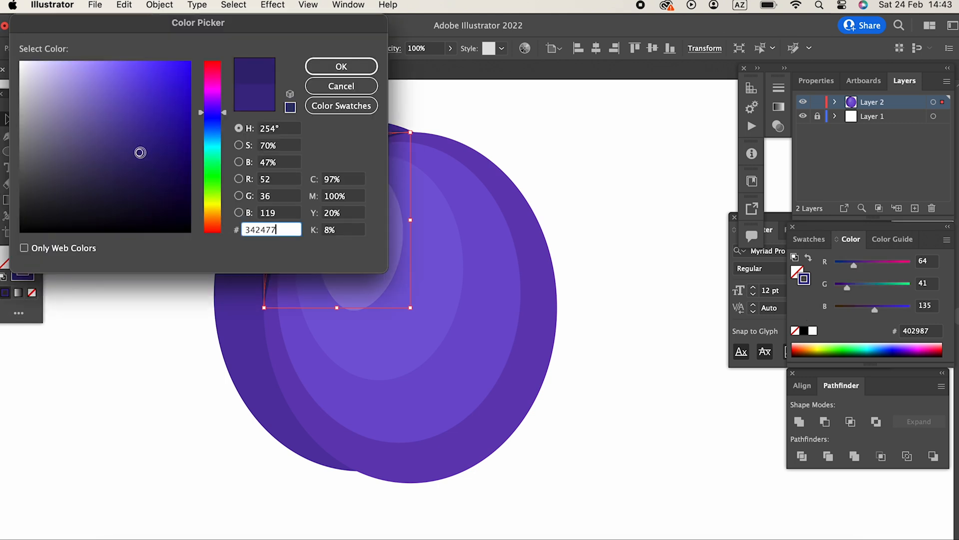
{"action": "left_click", "coordinate": [341, 66]}
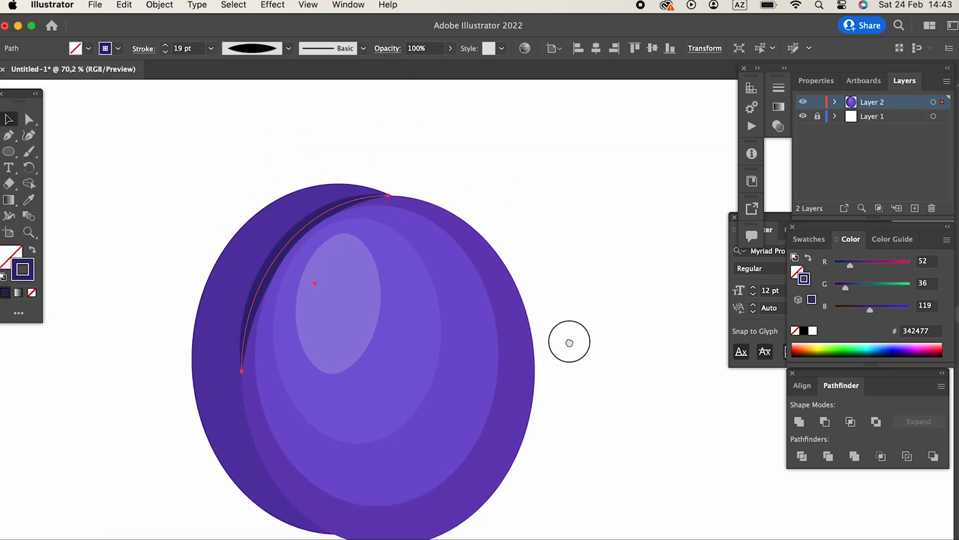
{"action": "left_click", "coordinate": [160, 5]}
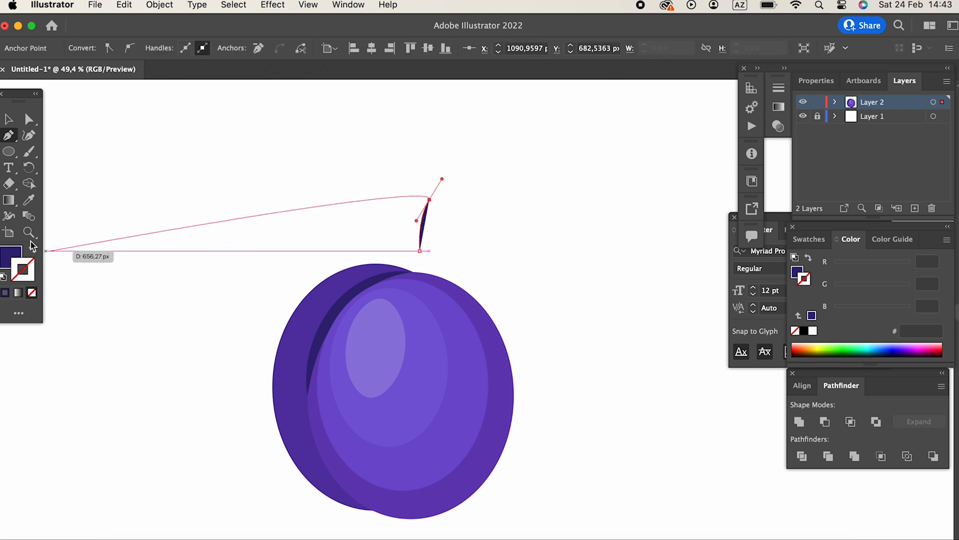
Step: Give the stem stroke a brown colour and a 33 pt weight
{"action": "double_click", "coordinate": [9, 254]}
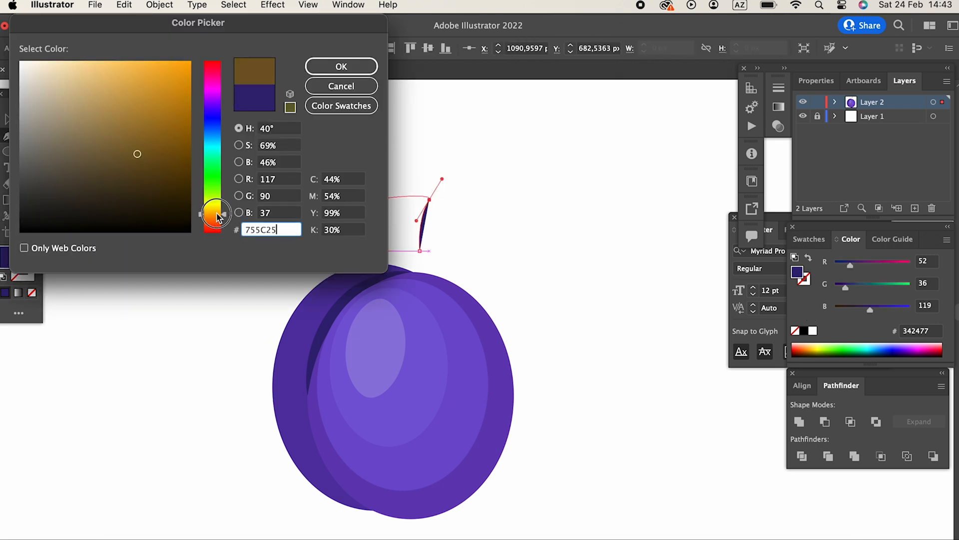
{"action": "left_click", "coordinate": [215, 218]}
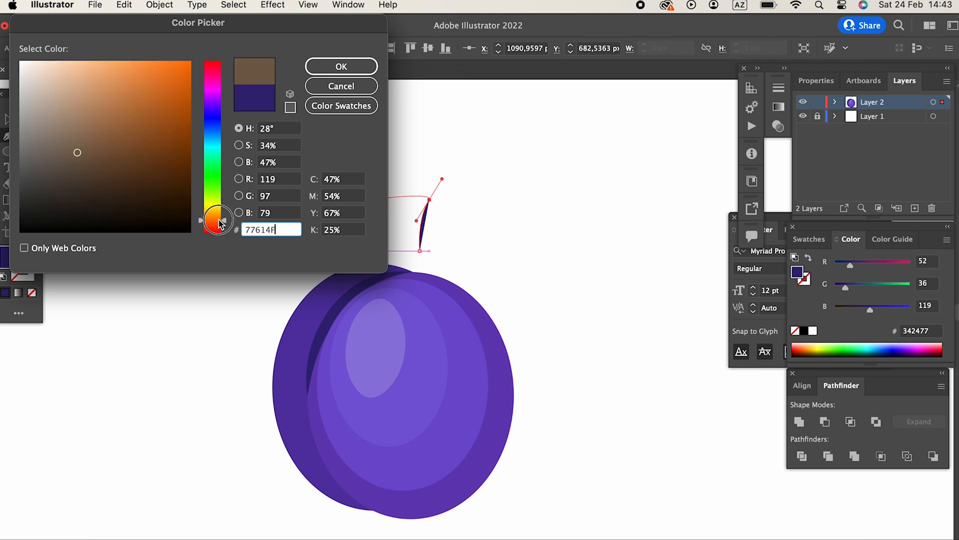
{"action": "left_click", "coordinate": [341, 66]}
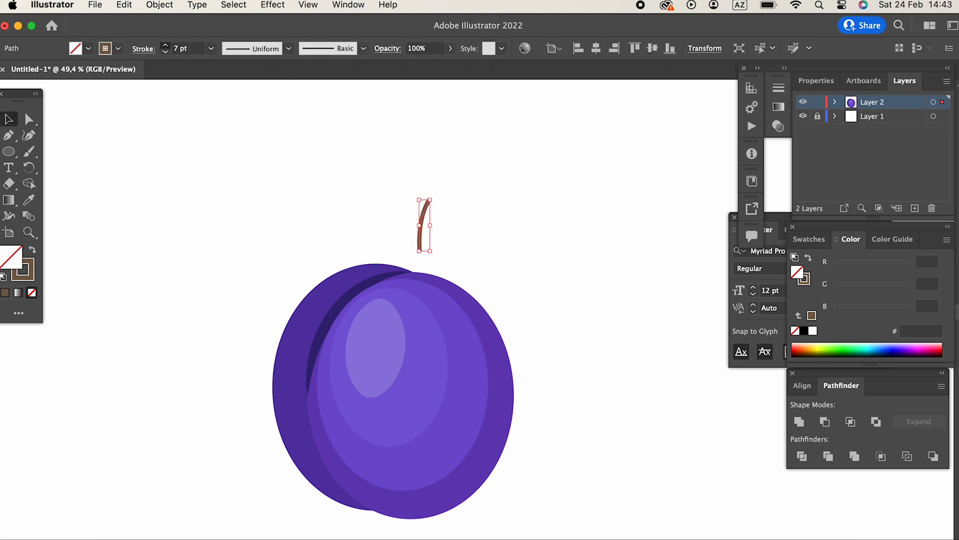
{"action": "type", "text": "33"}
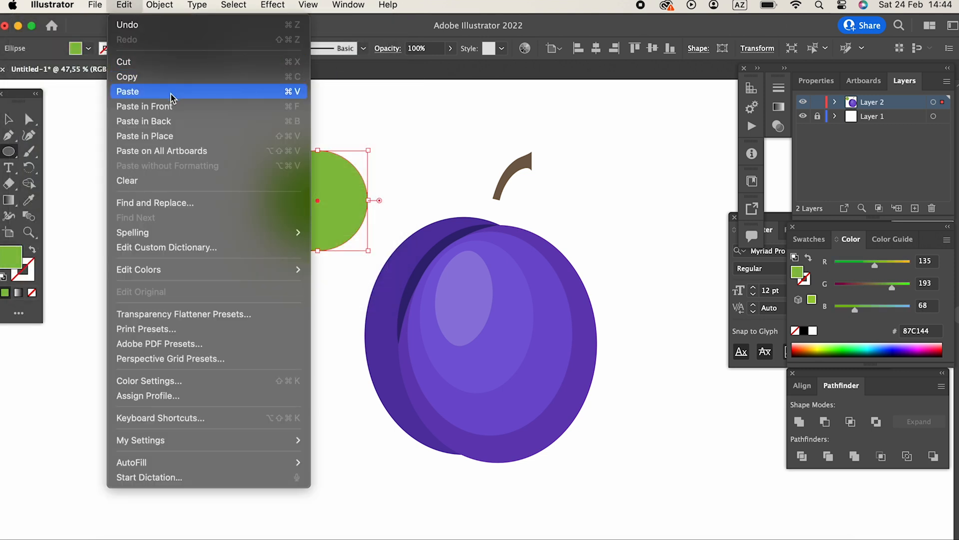
Step: Paste a copy of the green circle, overlap it with the original and Intersect them into a leaf
{"action": "left_click", "coordinate": [127, 91]}
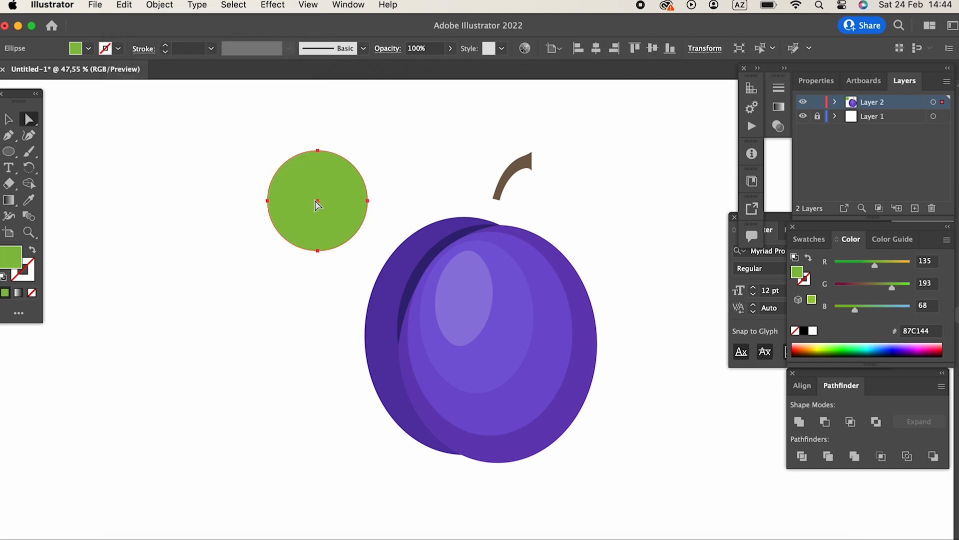
{"action": "left_click_drag", "start_coordinate": [317, 204], "coordinate": [353, 204]}
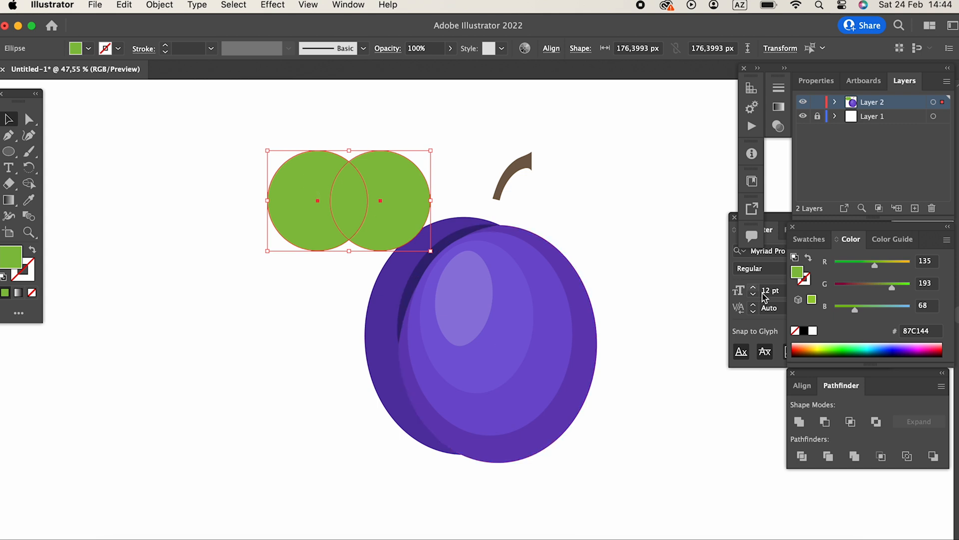
{"action": "left_click", "coordinate": [823, 422]}
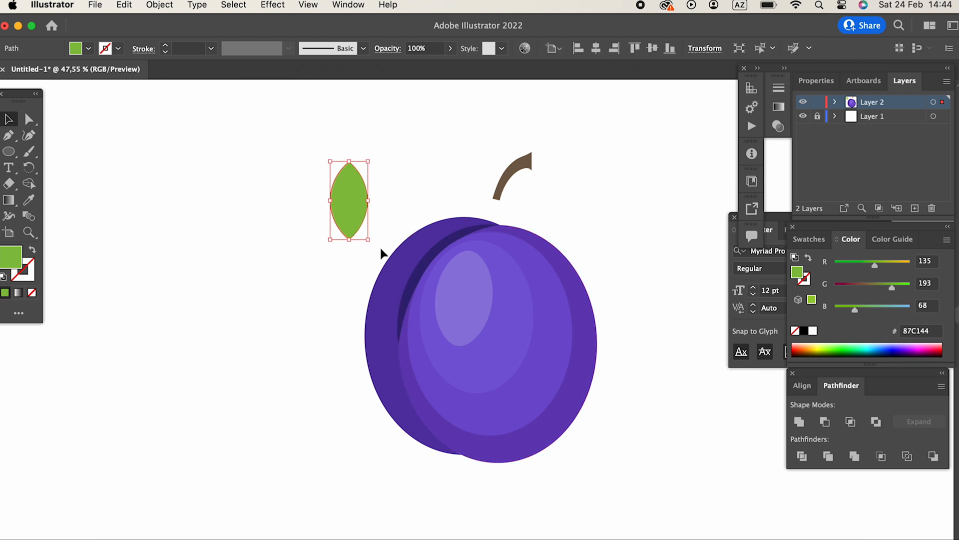
{"action": "mouse_move", "coordinate": [24, 216]}
{"action": "type", "text": "45BF7F"}
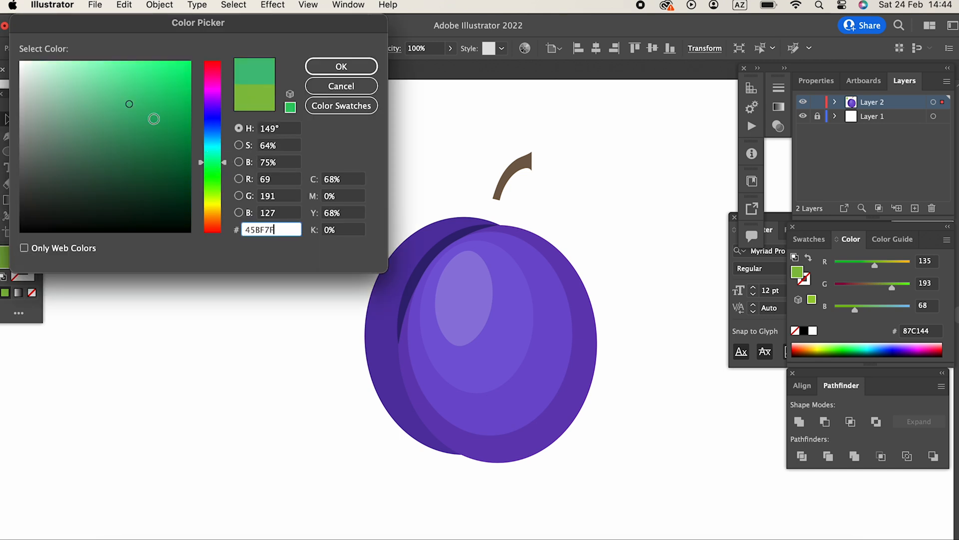
Step: Fill the leaf with muted green #49A574
{"action": "left_click", "coordinate": [114, 121]}
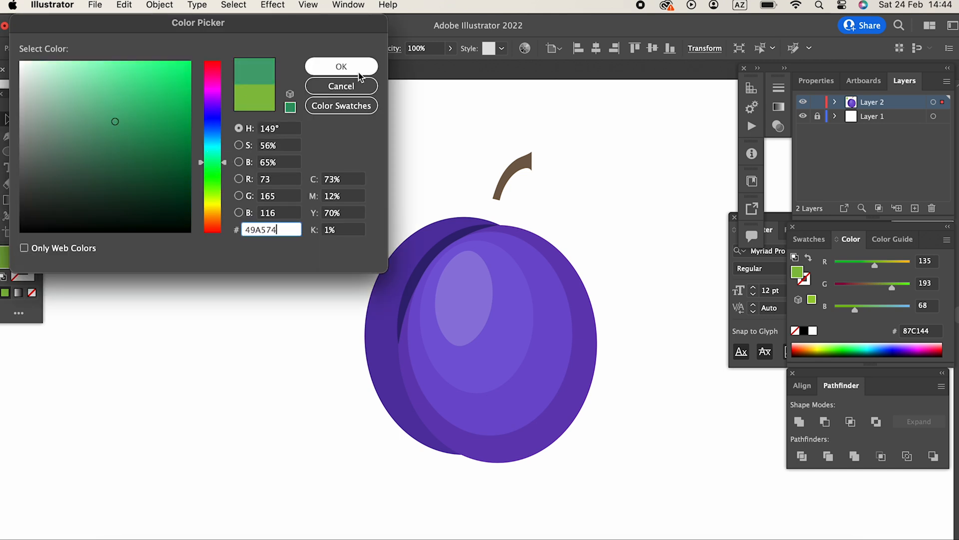
{"action": "left_click", "coordinate": [340, 66]}
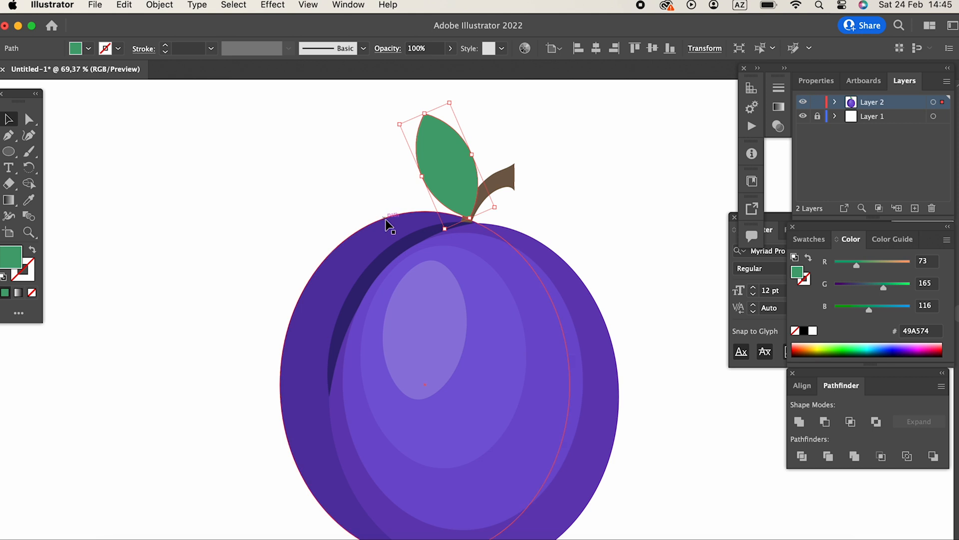
Step: Scale the leaf larger above the stem and copy it via Edit > Copy
{"action": "left_click", "coordinate": [159, 5]}
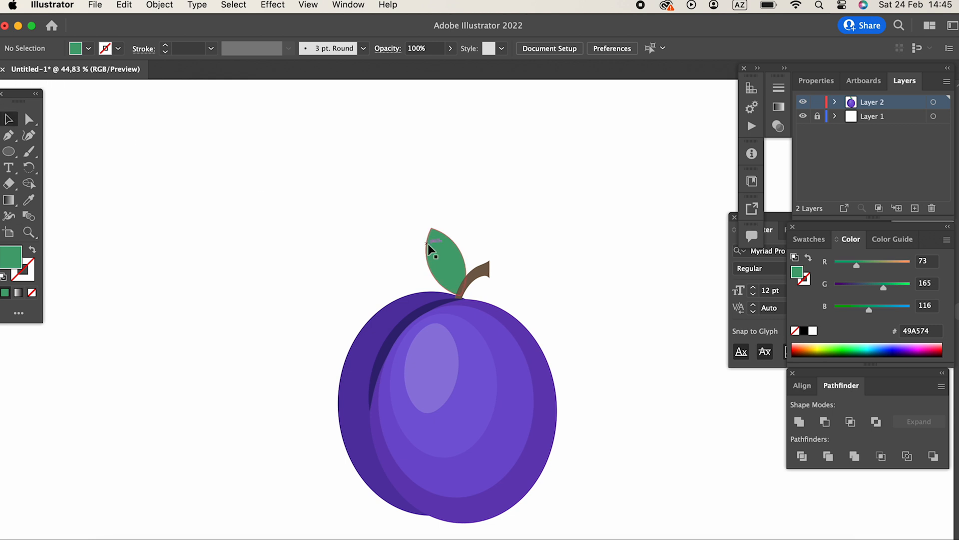
{"action": "left_click", "coordinate": [434, 245]}
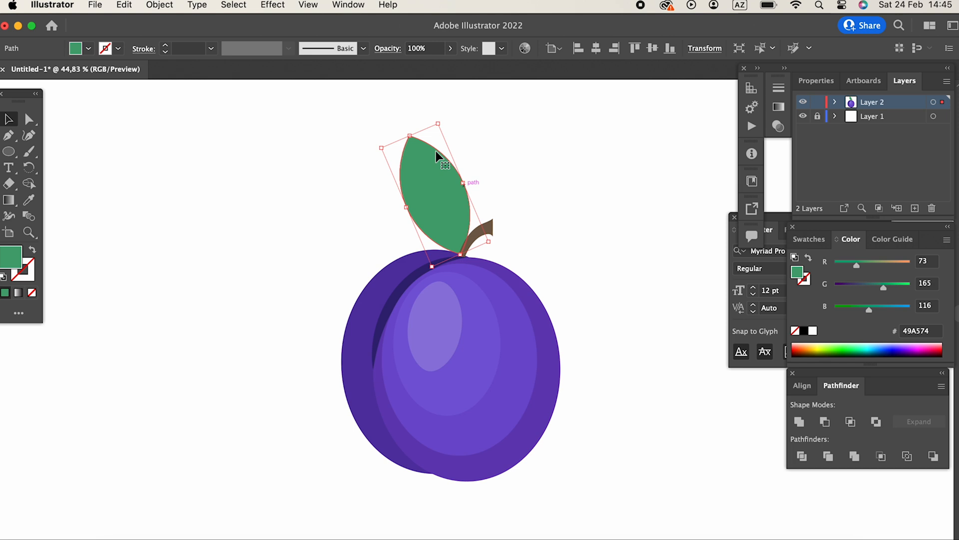
{"action": "left_click", "coordinate": [124, 5]}
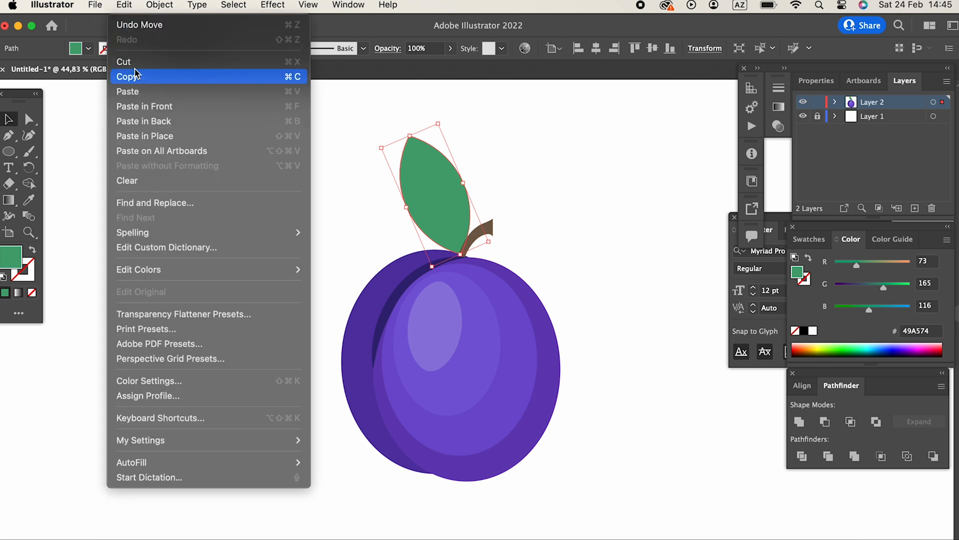
{"action": "left_click", "coordinate": [130, 76]}
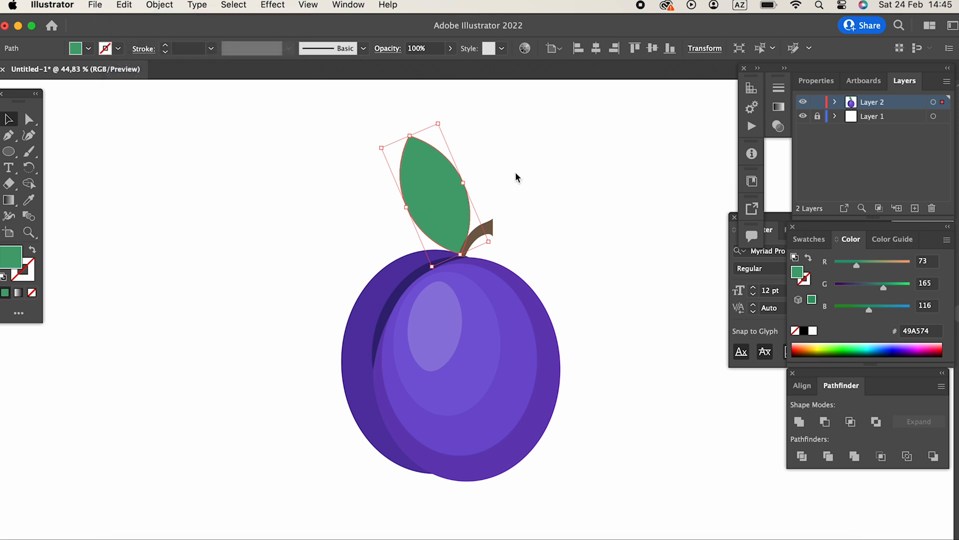